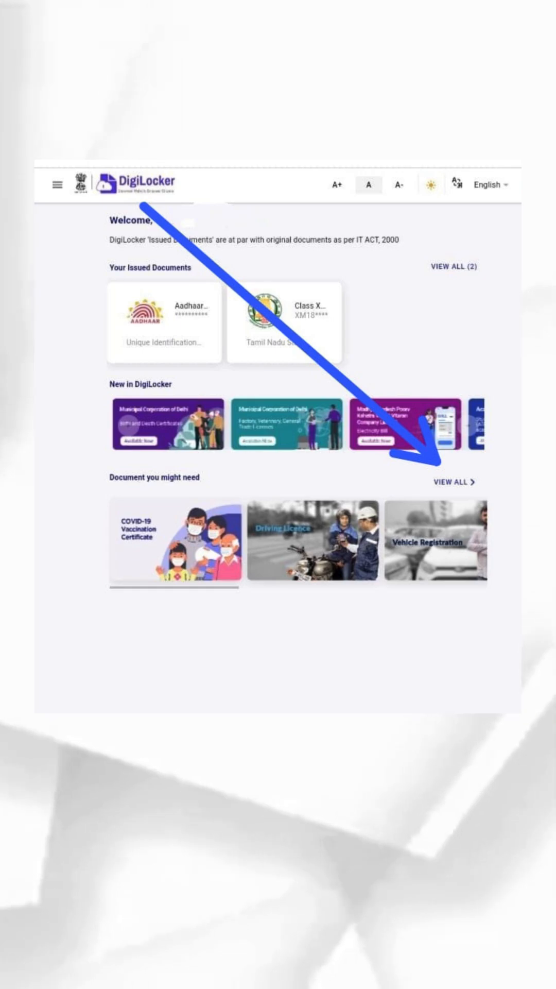
Open the full documents catalogue via VIEW ALL under 'Document you might need'.
left_click(452, 483)
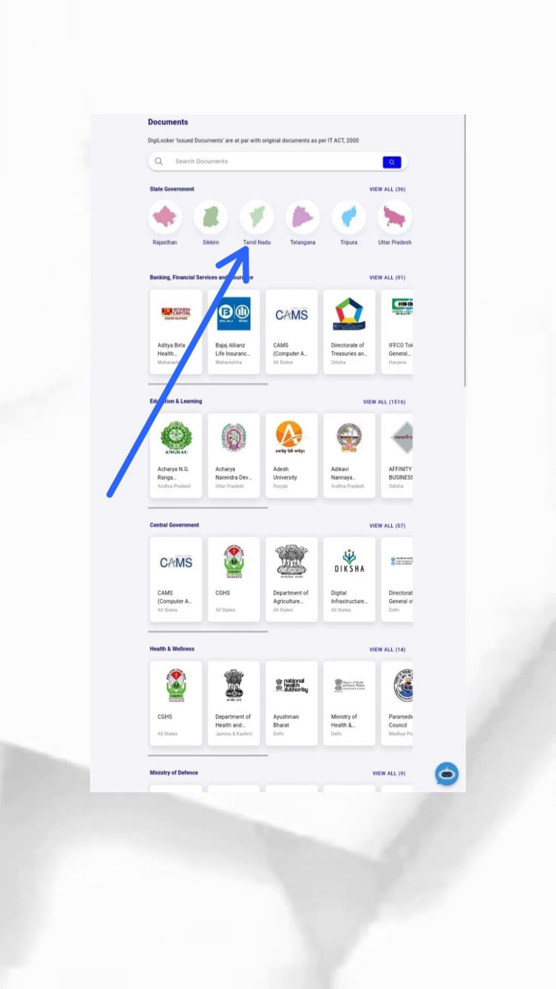
Search Tamil Nadu issuers for 'Tamilnadu Board of Secondary education' and open the State Board.
left_click(256, 219)
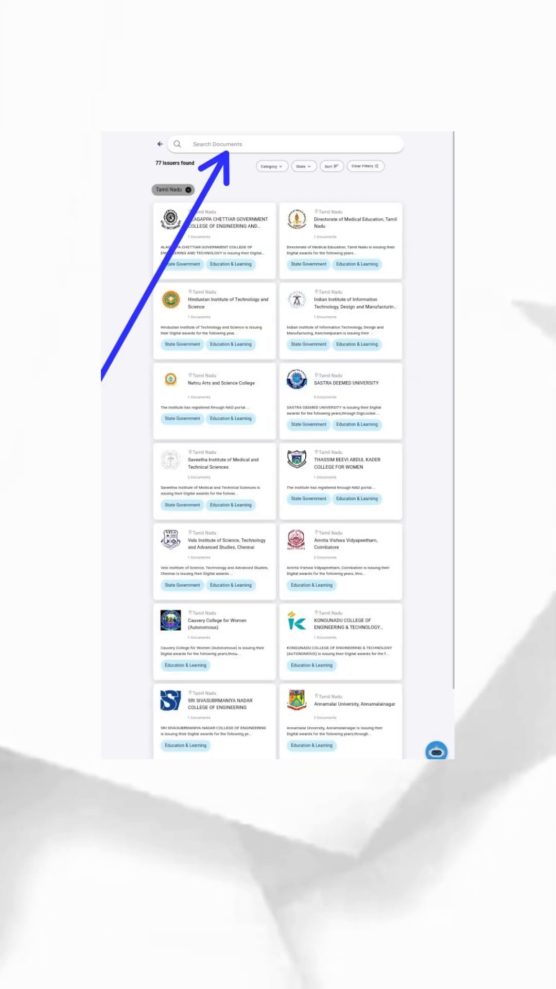
type("Tamilnadu Board of Secondary education")
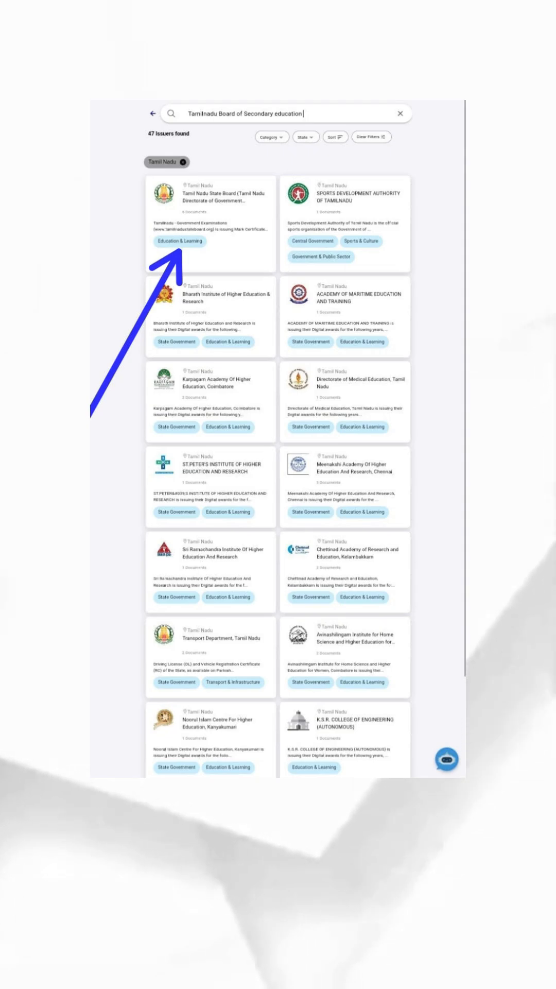
left_click(210, 197)
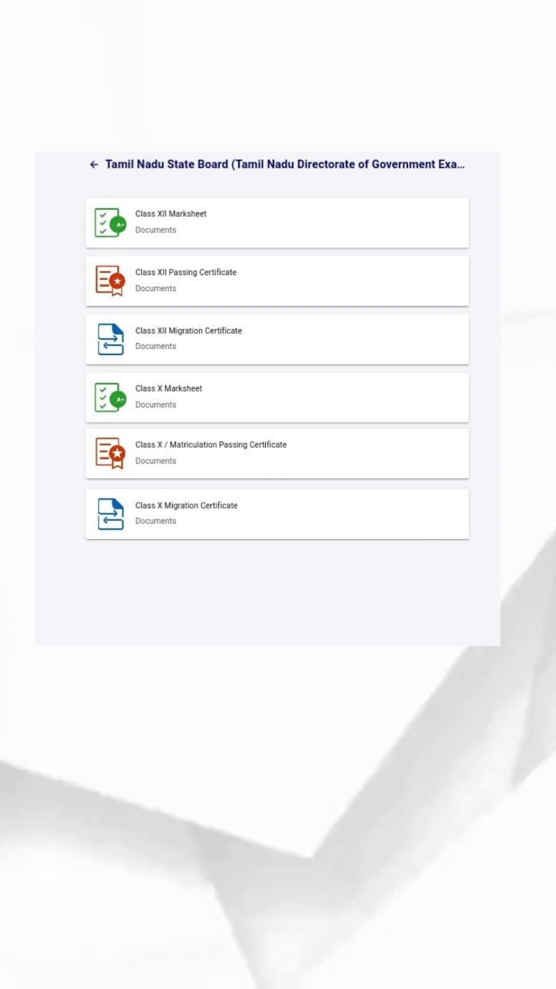